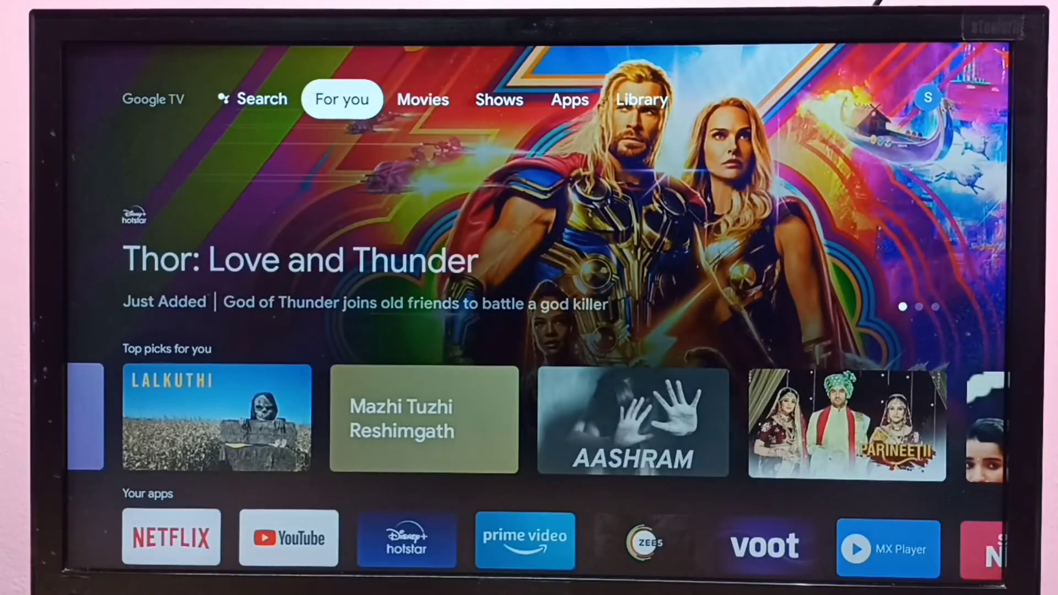
Switch to the Library tab and open the profile account panel.
left_click(640, 99)
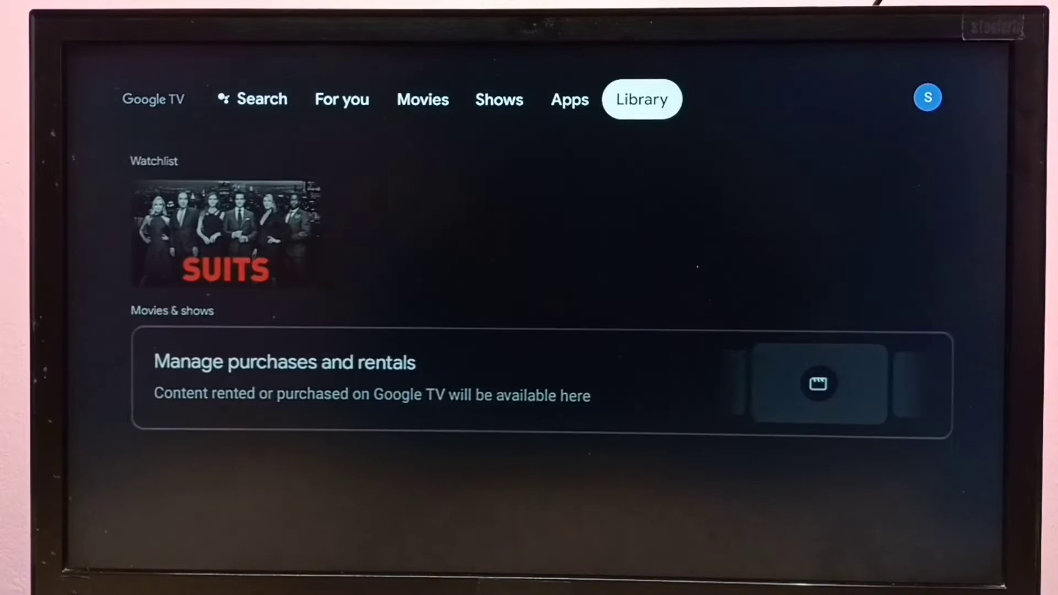
left_click(927, 98)
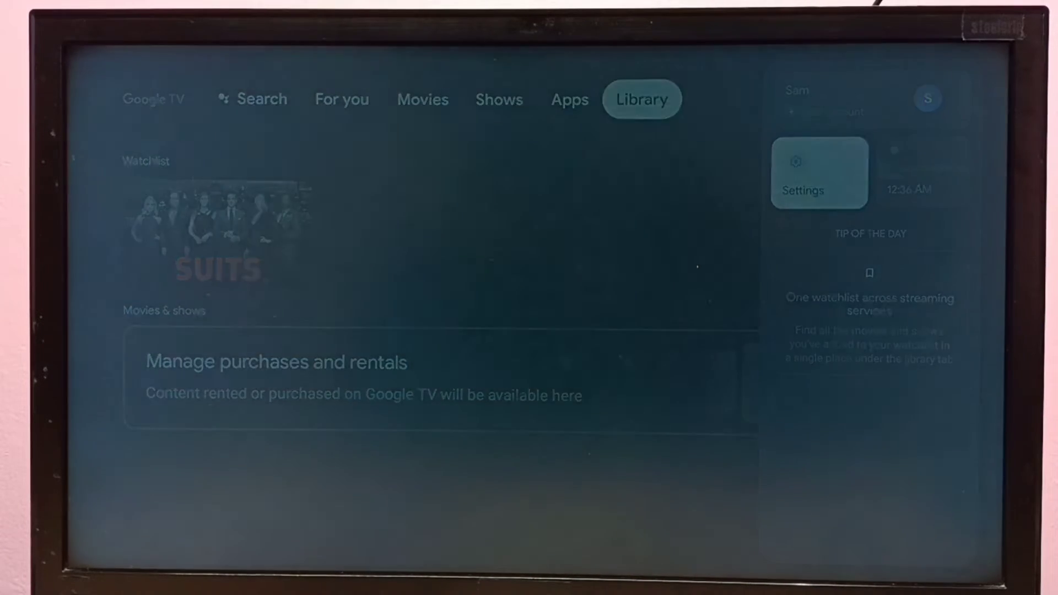
Open Settings and go to System > About, showing the Android TV OS build.
left_click(818, 172)
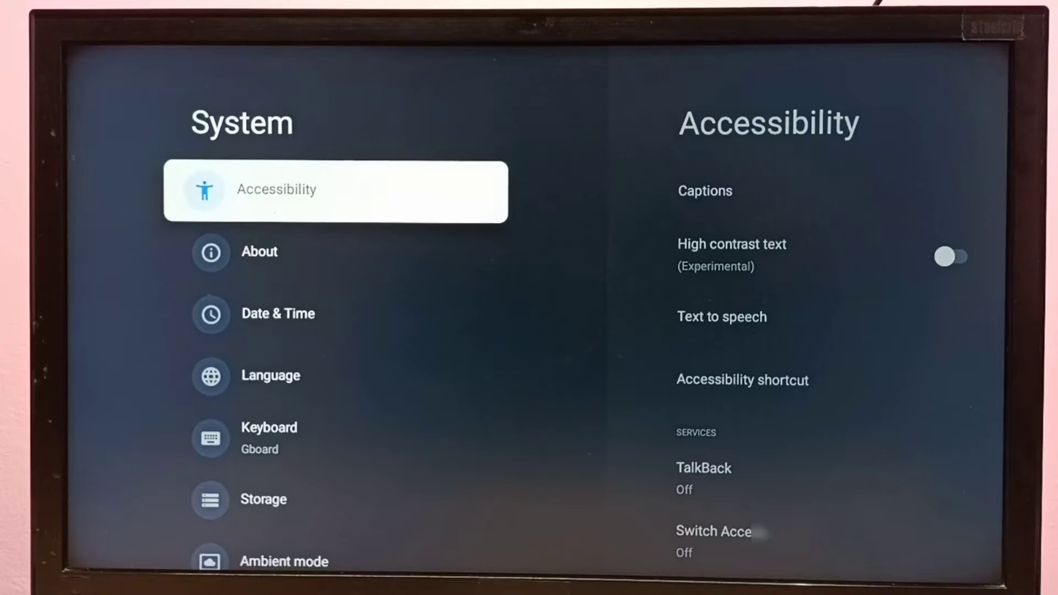
left_click(259, 252)
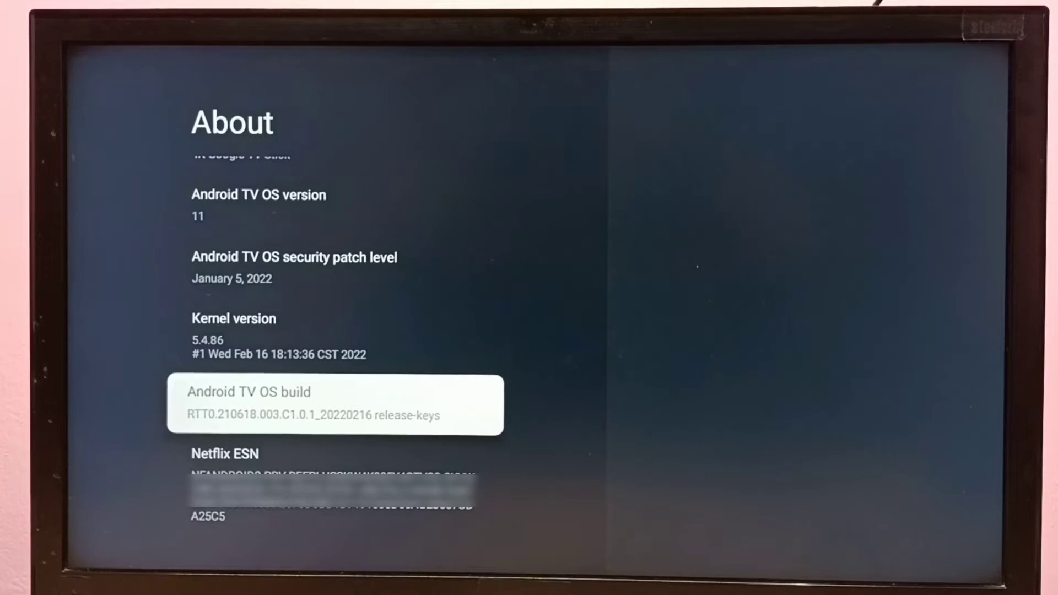
Tap Android TV OS build repeatedly to unlock developer mode.
left_click(334, 405)
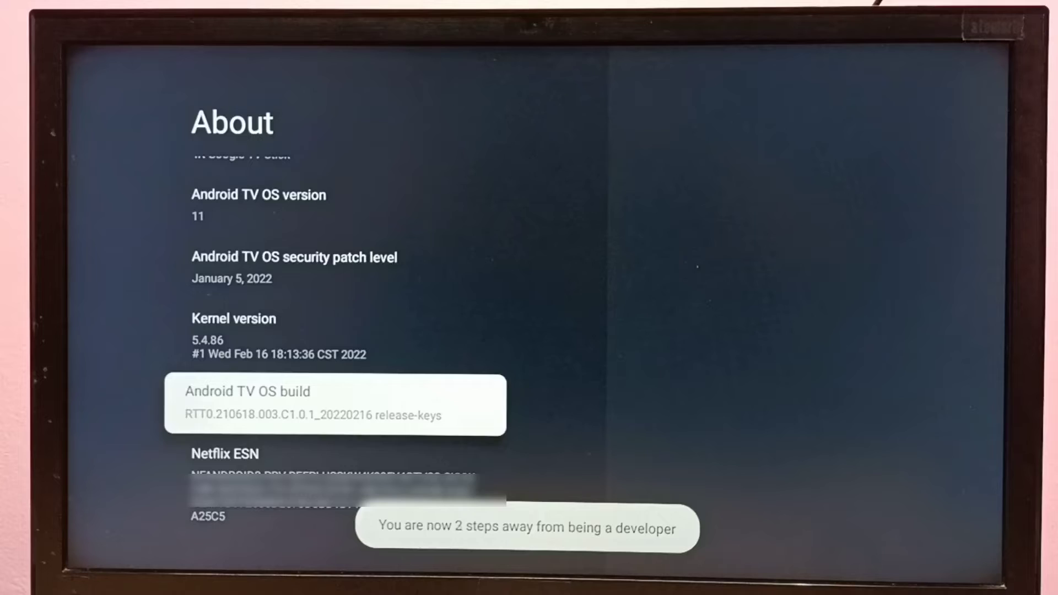
left_click(335, 405)
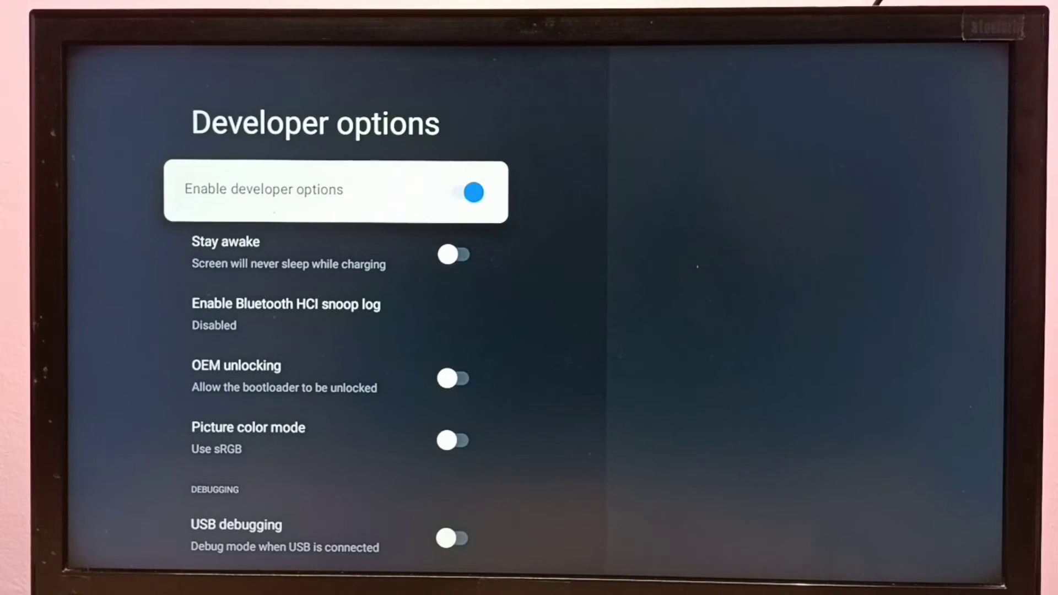
Scroll to USB debugging, enable it and confirm OK on the allow prompt.
scroll("down", 3)
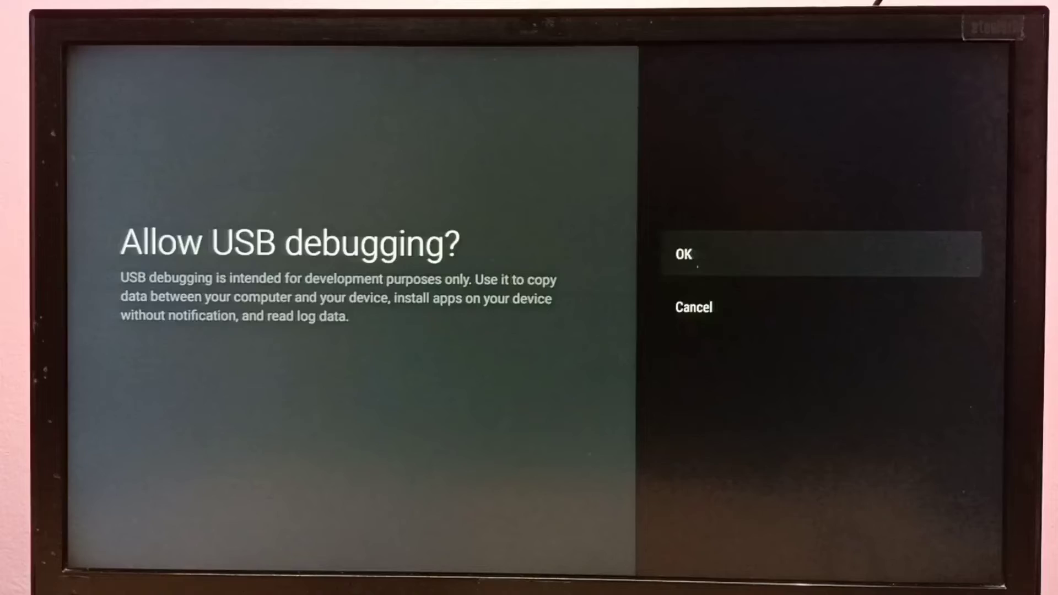
left_click(684, 255)
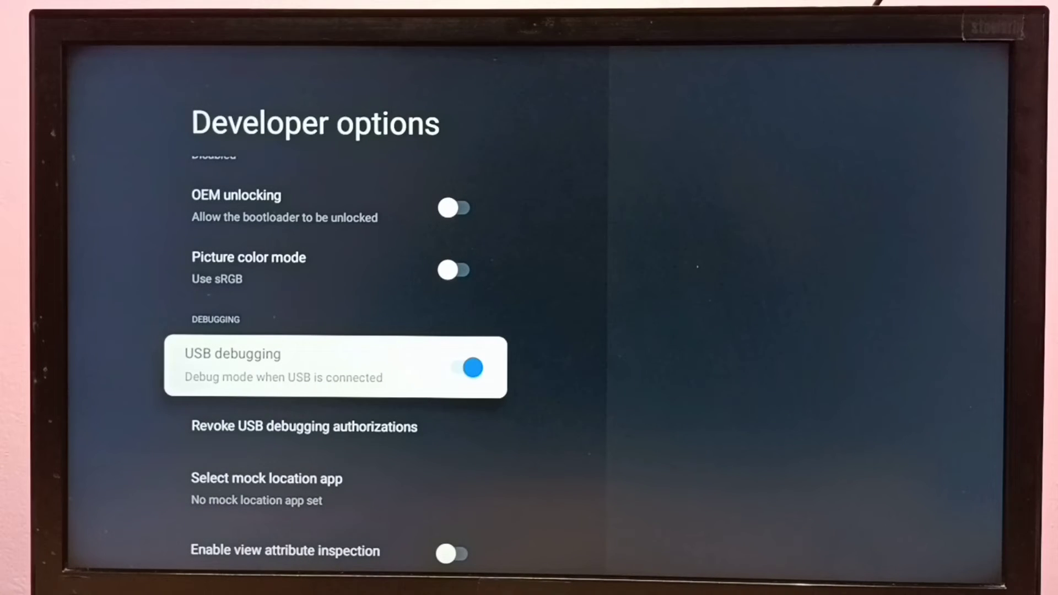
Turn USB debugging off, then switch off Enable developer options.
left_click(464, 367)
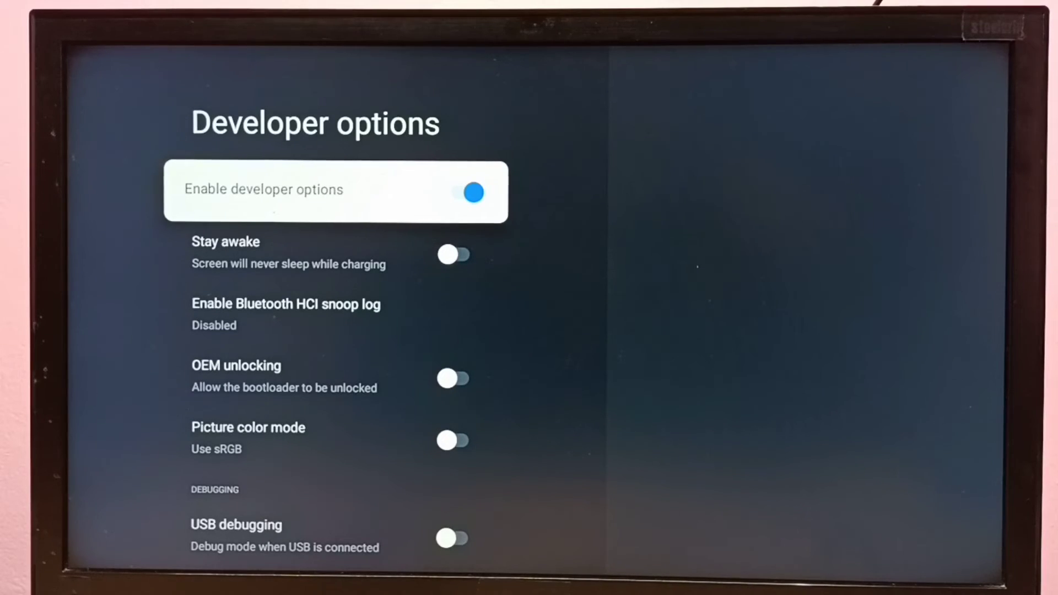
left_click(472, 193)
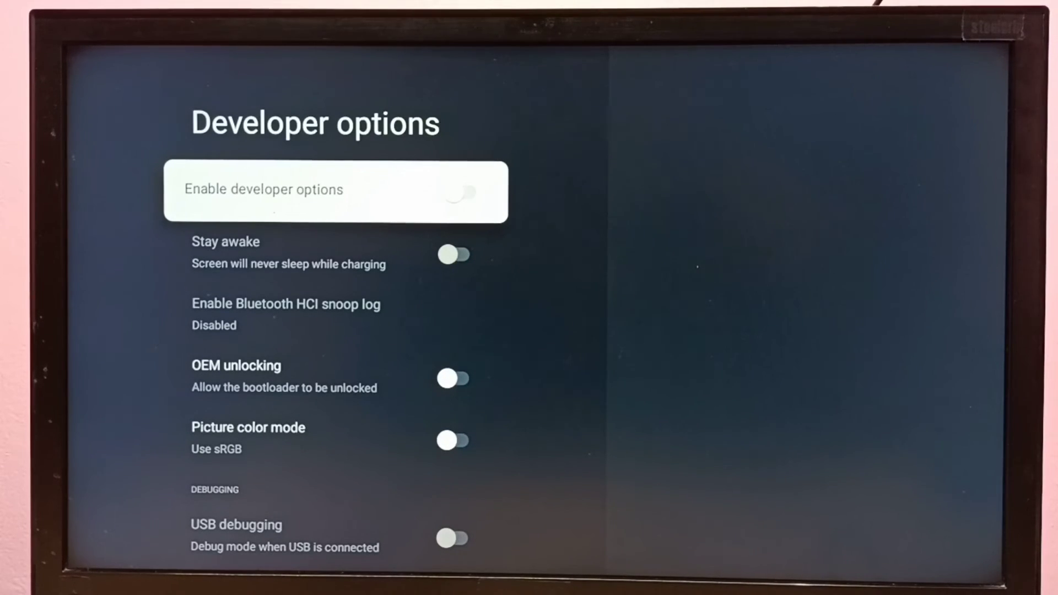